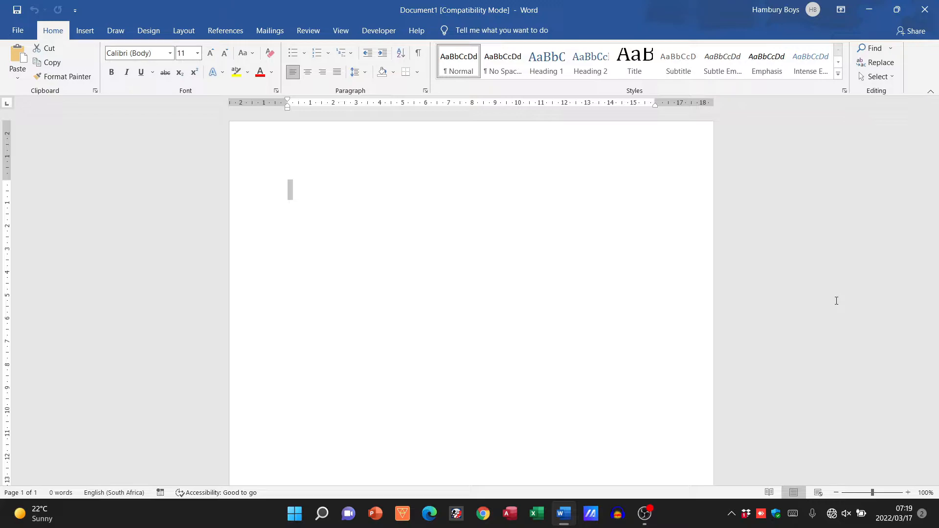
pyautogui.moveTo(619, 452)
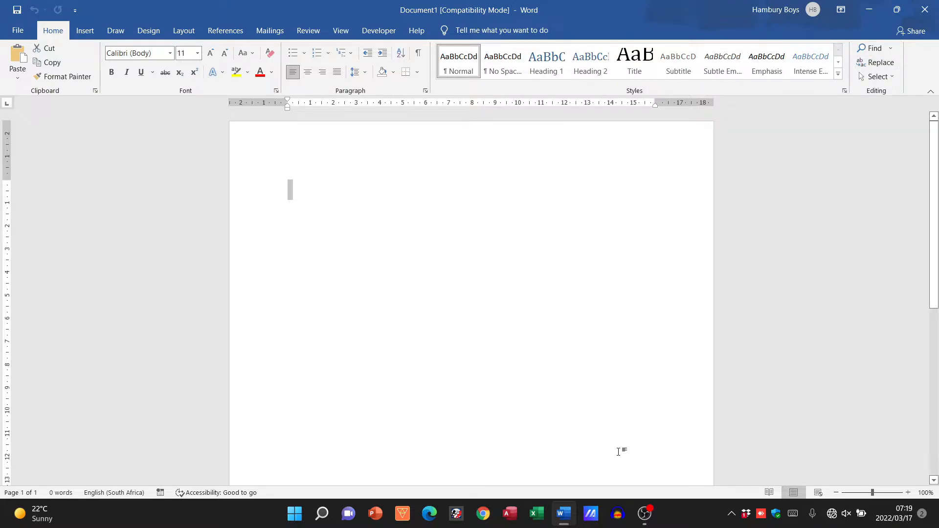
pyautogui.moveTo(926, 9)
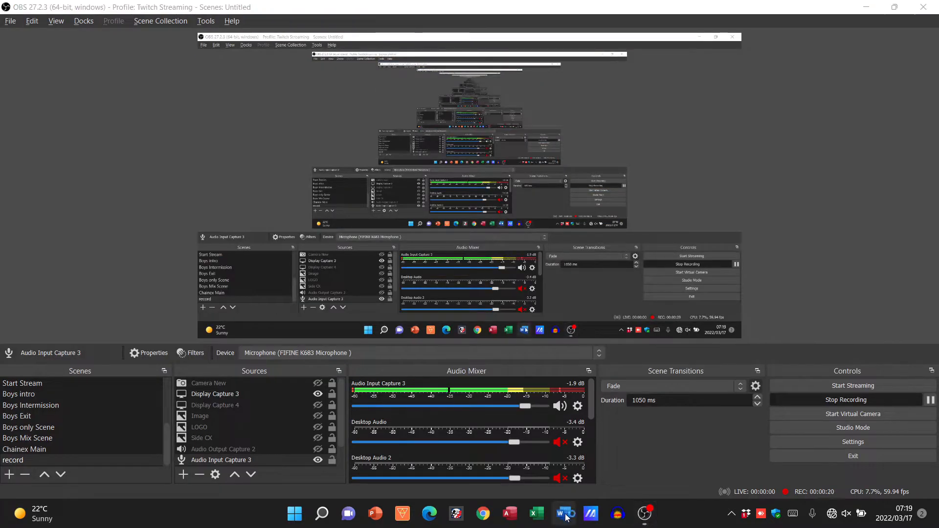
# Browse Word's New templates and Open recent-files pages, then return to the Home start screen
pyautogui.click(563, 514)
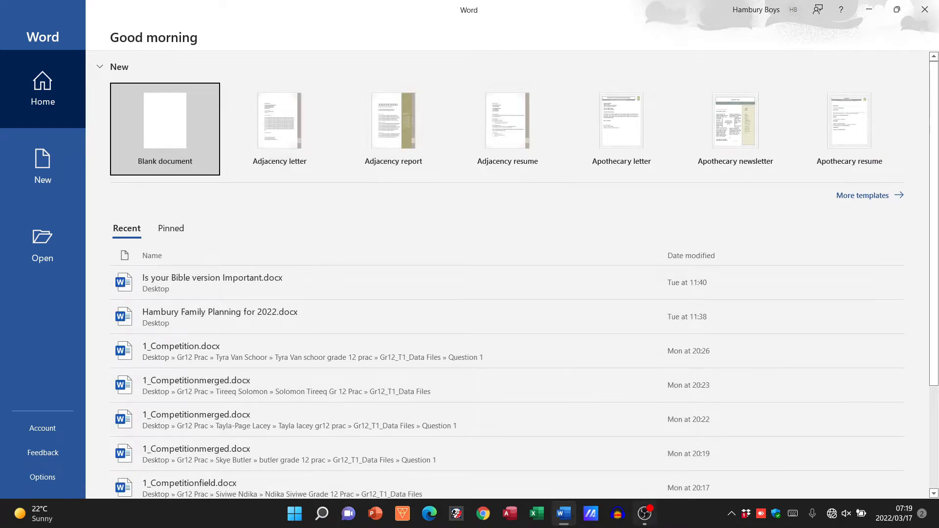
pyautogui.moveTo(803, 153)
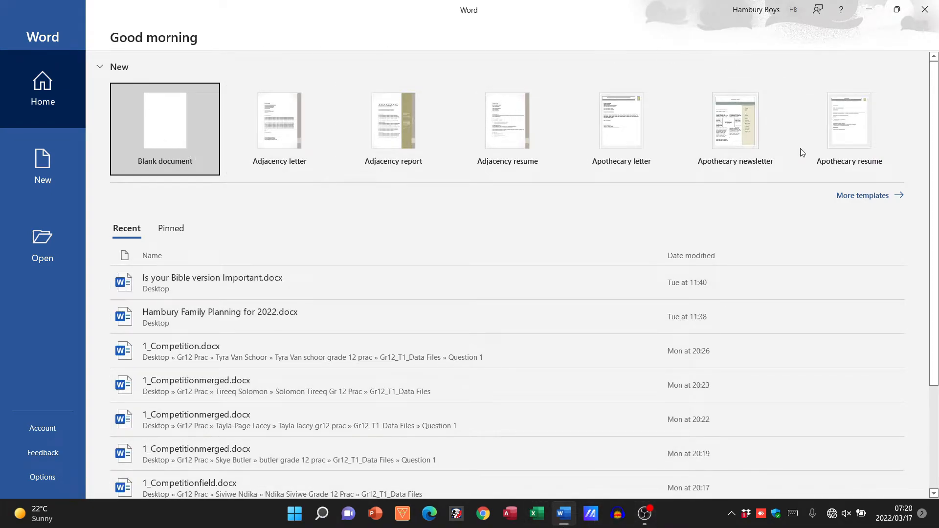
pyautogui.moveTo(33, 101)
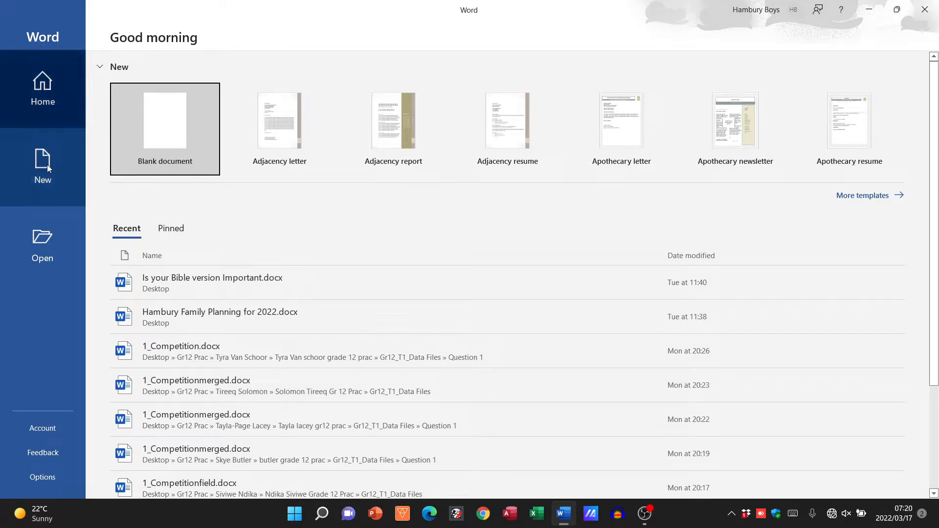
pyautogui.click(43, 166)
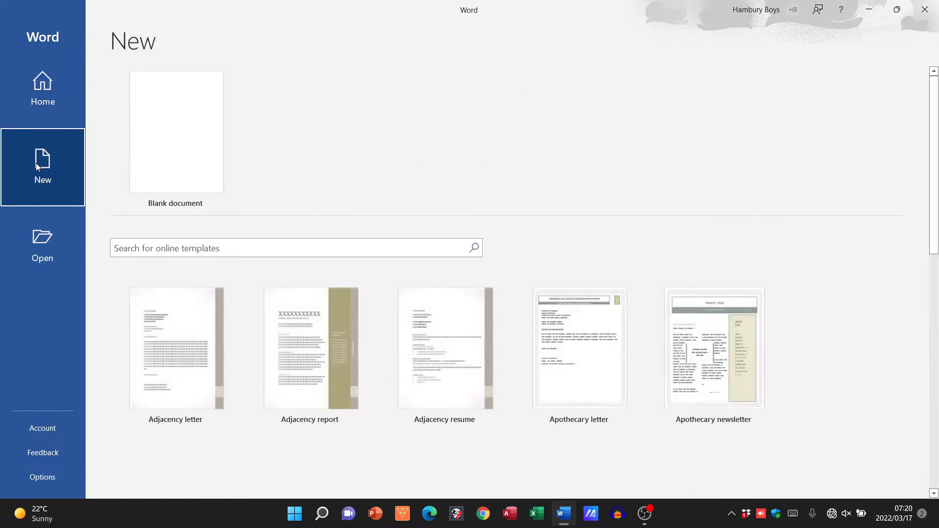
pyautogui.scroll(-3)
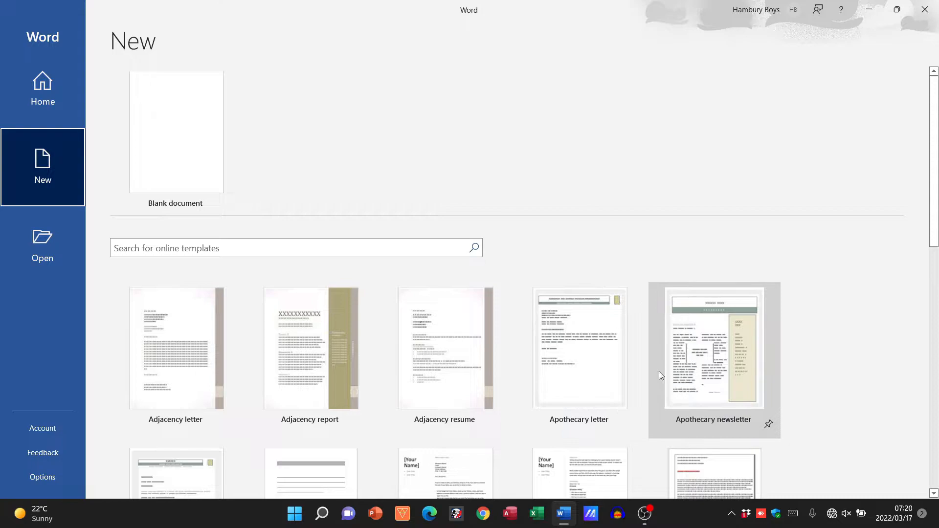
pyautogui.moveTo(47, 246)
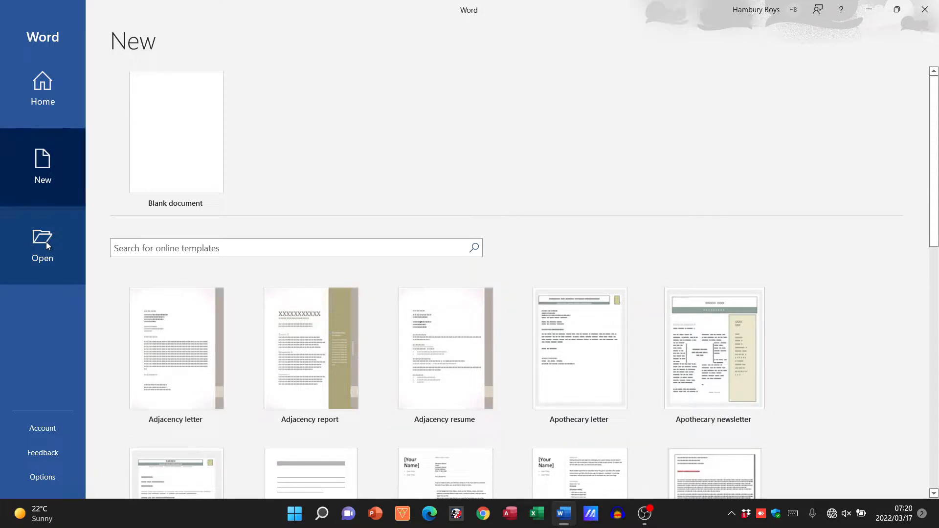
pyautogui.click(43, 246)
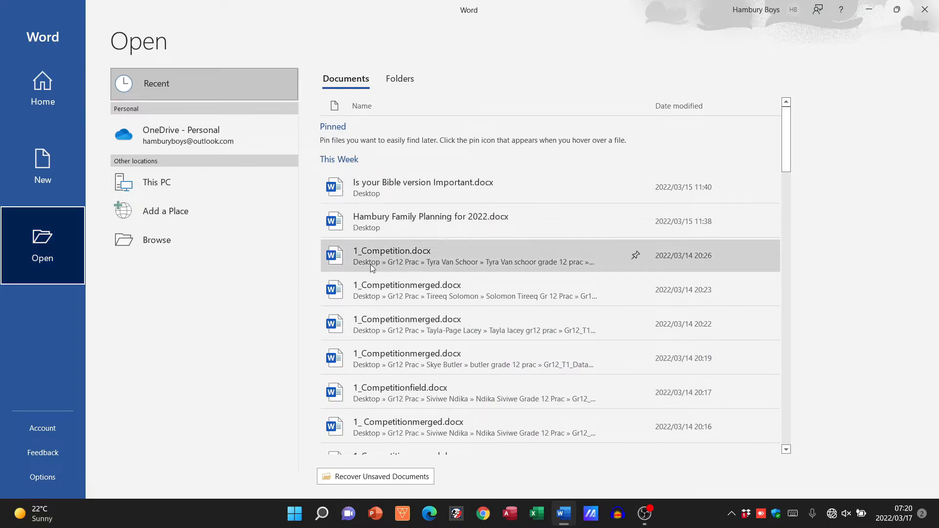
pyautogui.moveTo(414, 426)
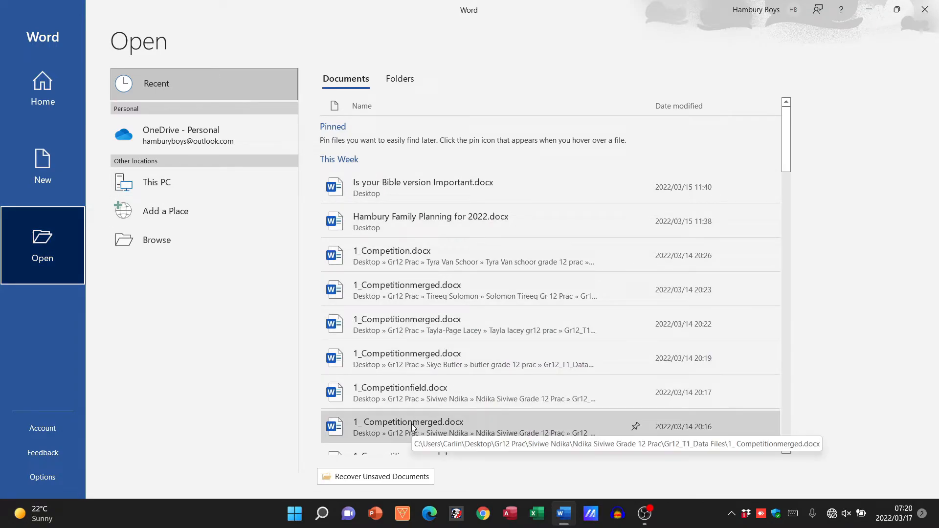
pyautogui.click(43, 89)
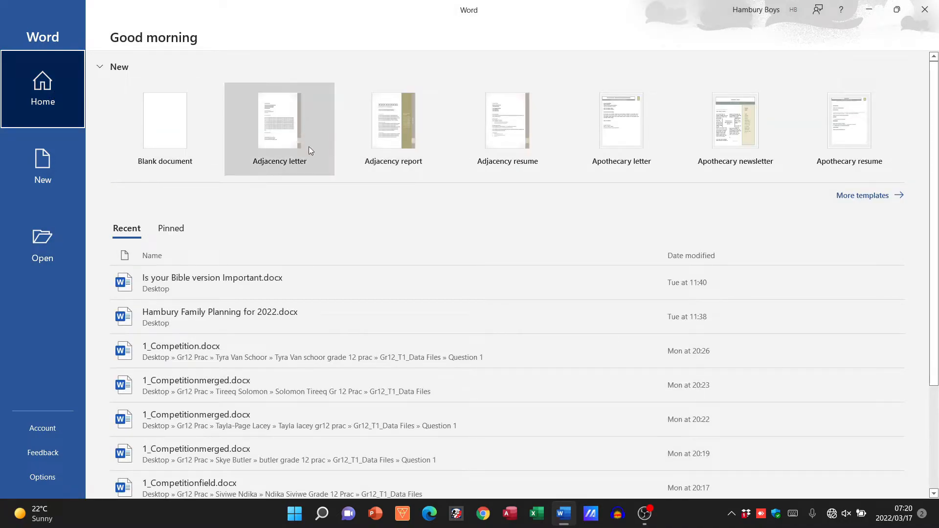
pyautogui.moveTo(165, 133)
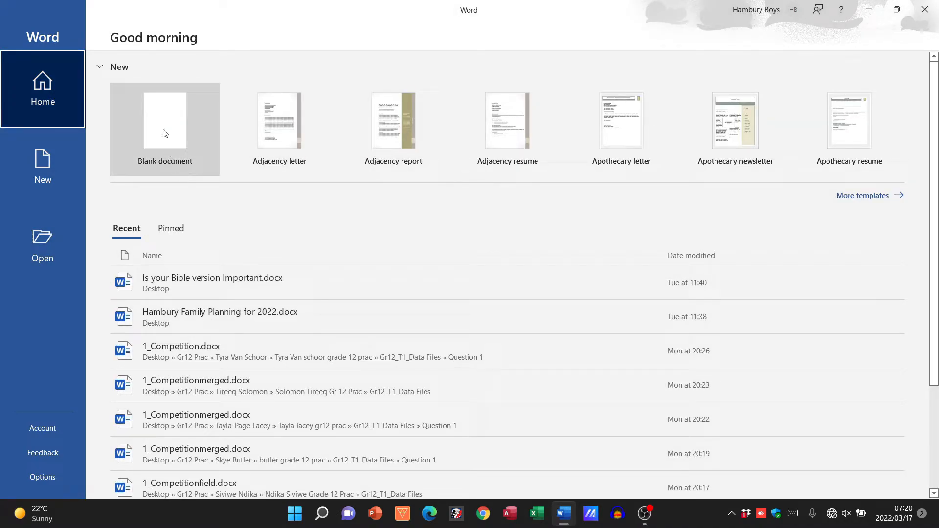
# Create a new blank document, Document1, ready for typing
pyautogui.click(164, 119)
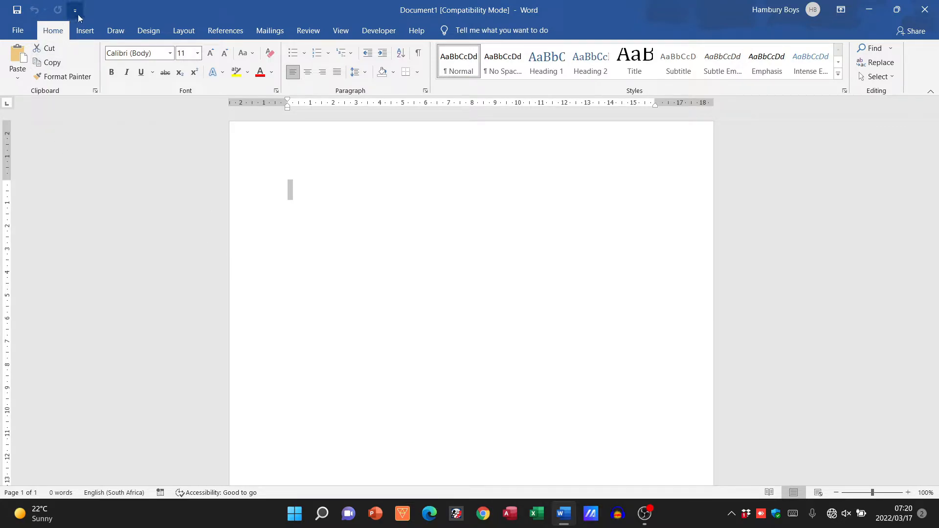
pyautogui.moveTo(19, 10)
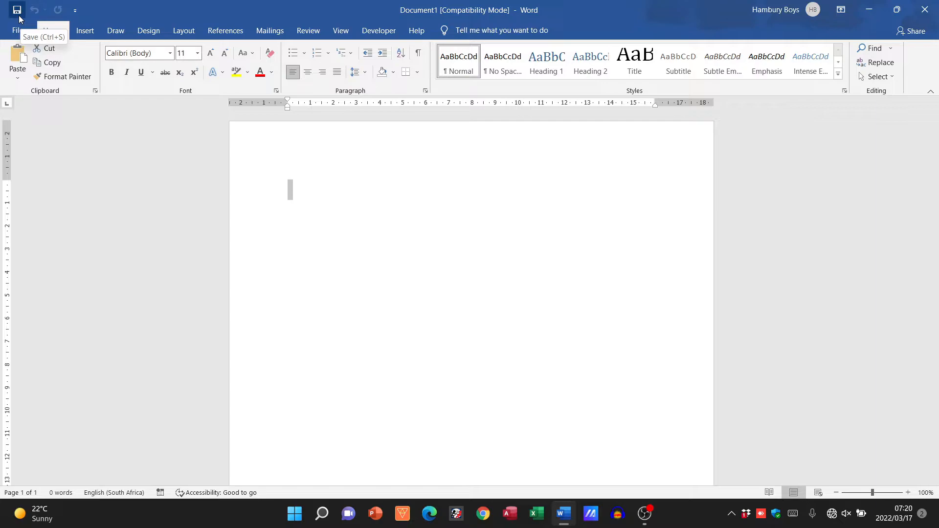
pyautogui.moveTo(328, 196)
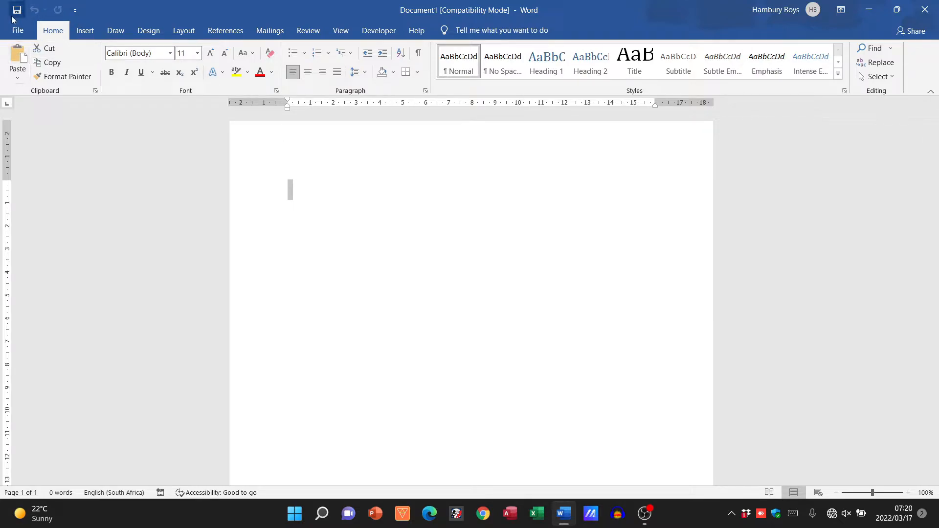
# Tour the ribbon tabs — Home, Draw, Design, Layout, View, Developer — ending back on Home
pyautogui.click(18, 30)
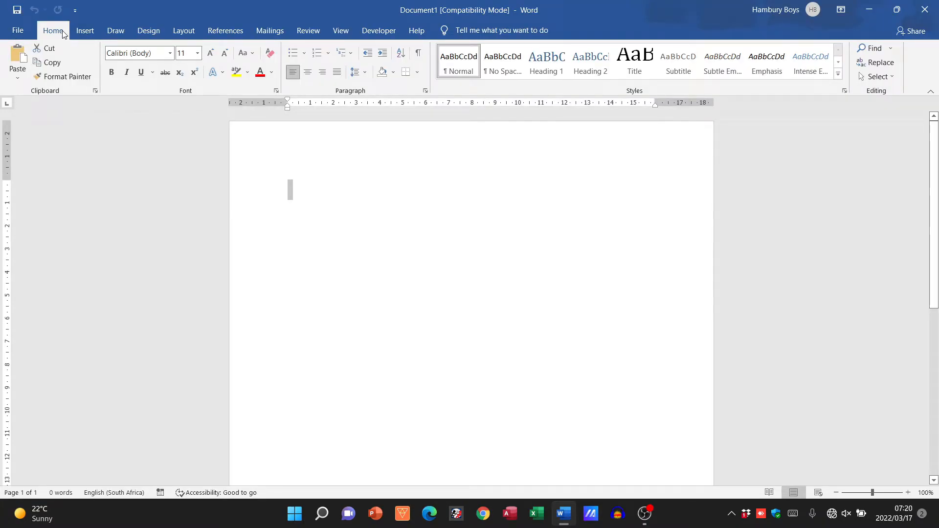
pyautogui.click(115, 30)
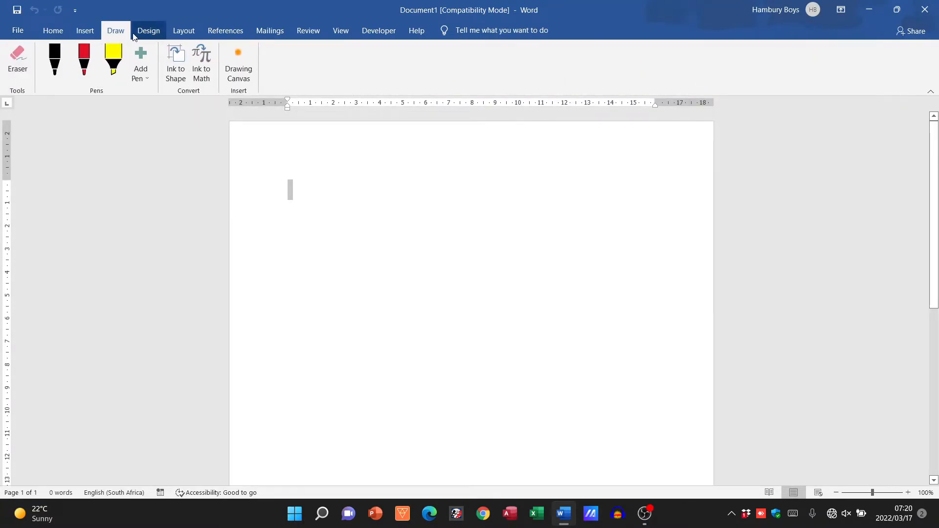
pyautogui.click(148, 30)
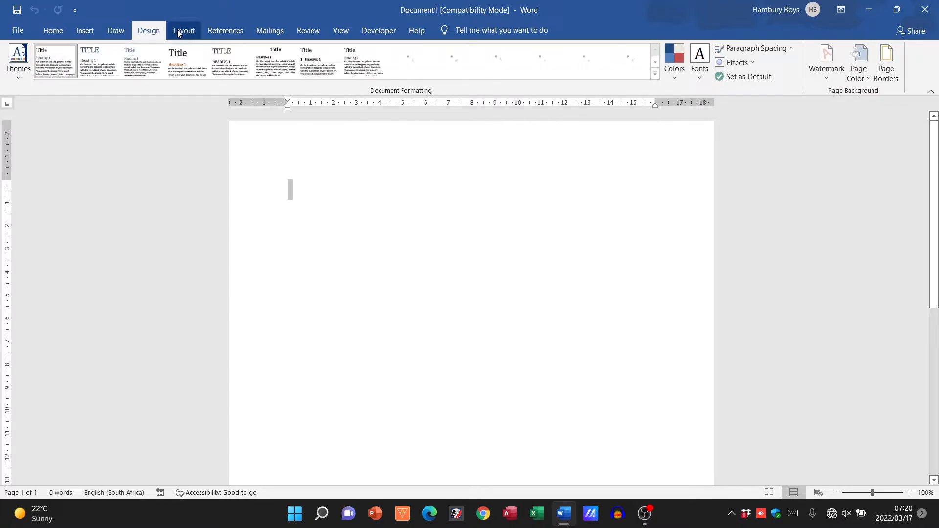
pyautogui.click(184, 30)
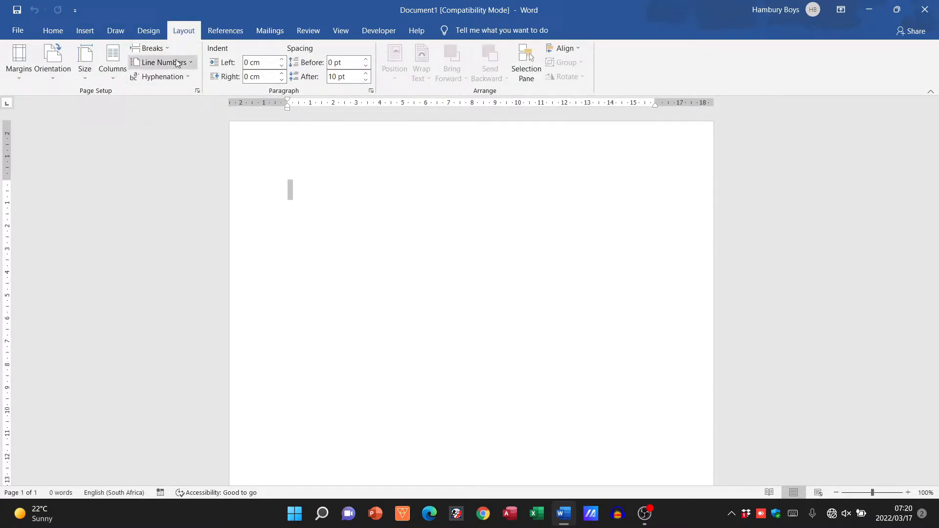
pyautogui.moveTo(223, 88)
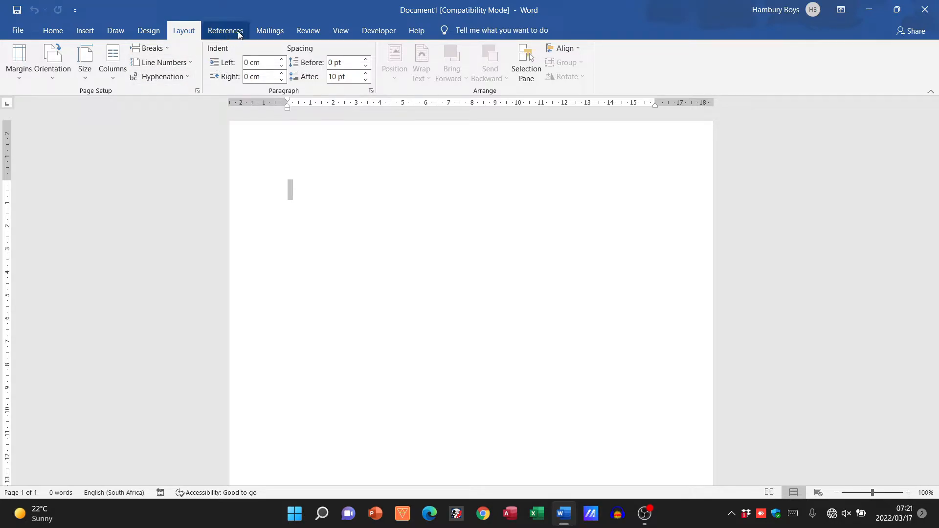
pyautogui.click(340, 31)
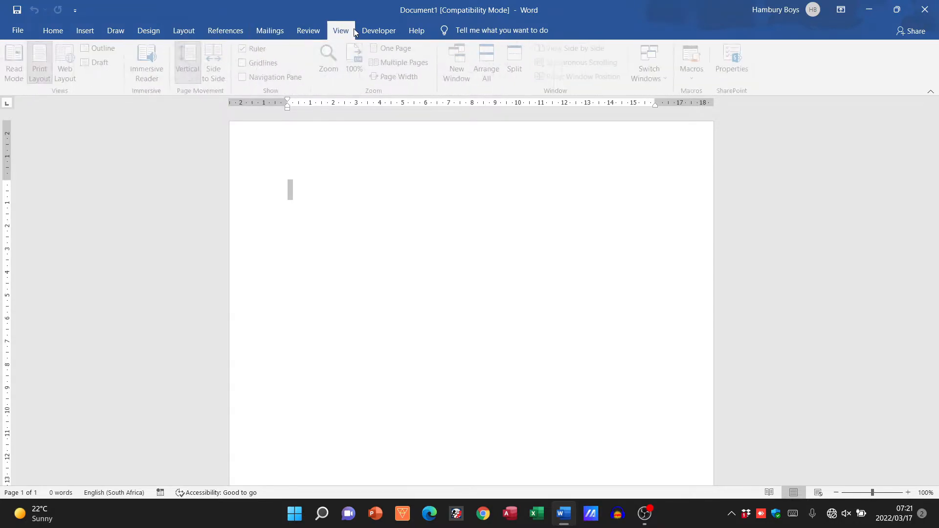
pyautogui.click(379, 30)
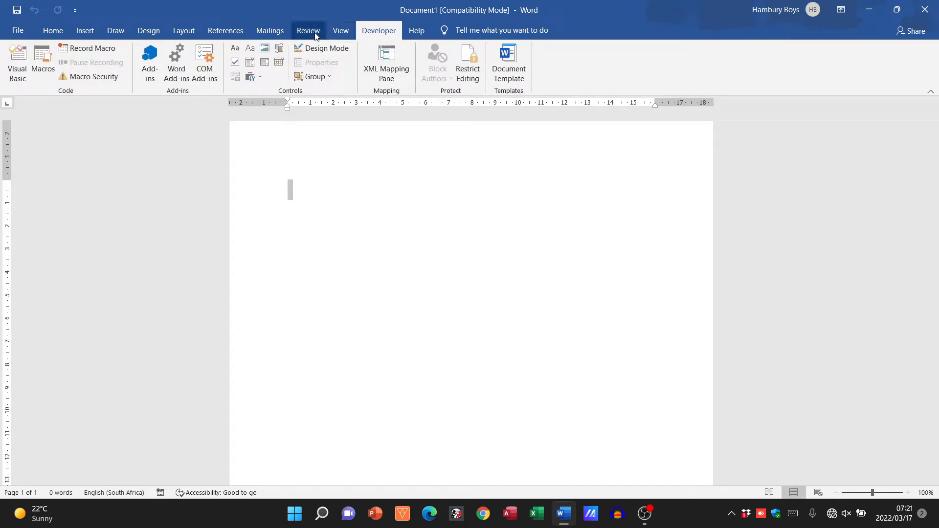
pyautogui.click(308, 31)
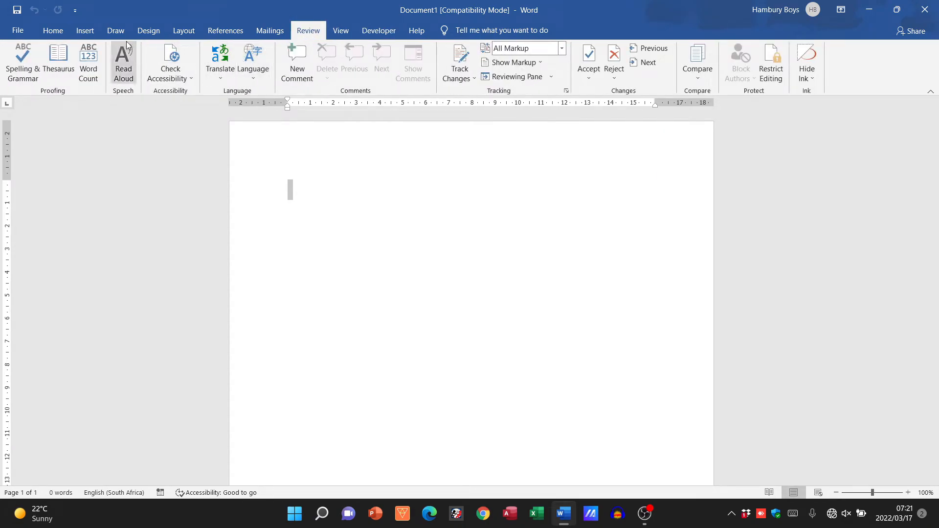
pyautogui.click(53, 30)
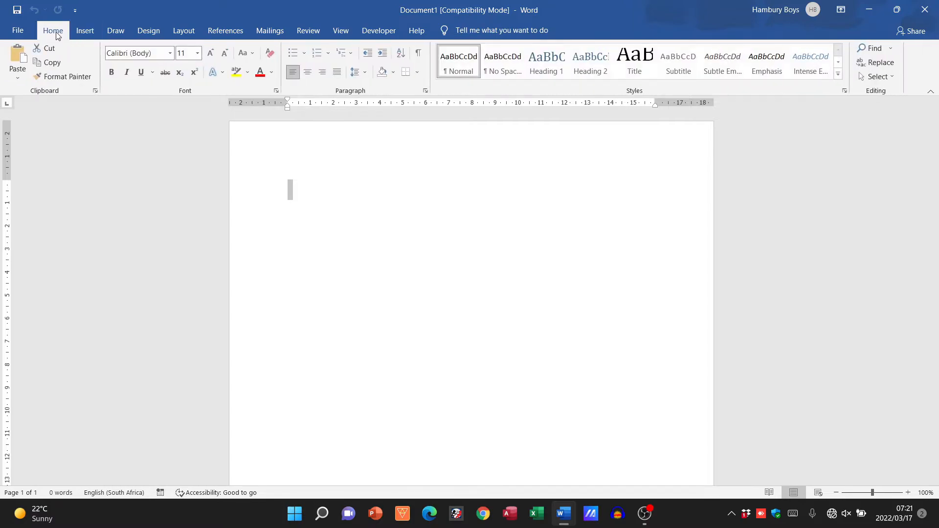
pyautogui.moveTo(280, 41)
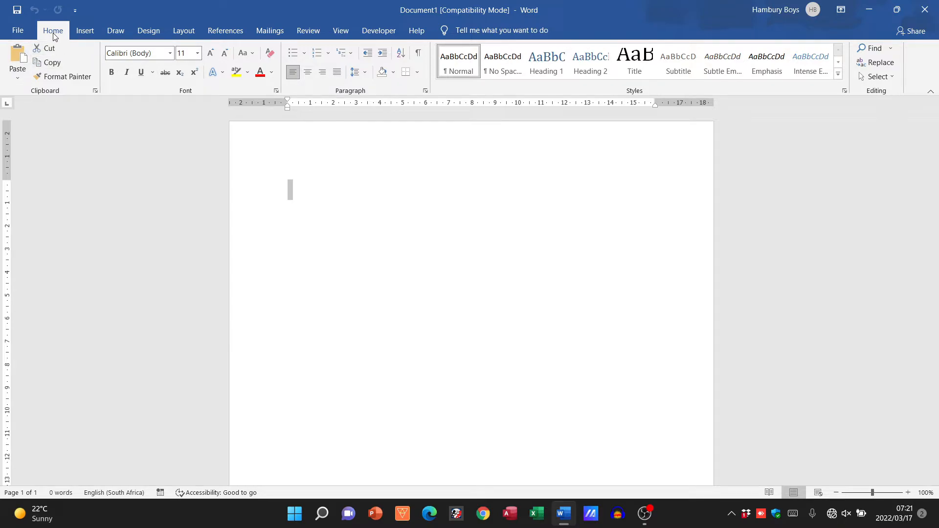
pyautogui.moveTo(33, 55)
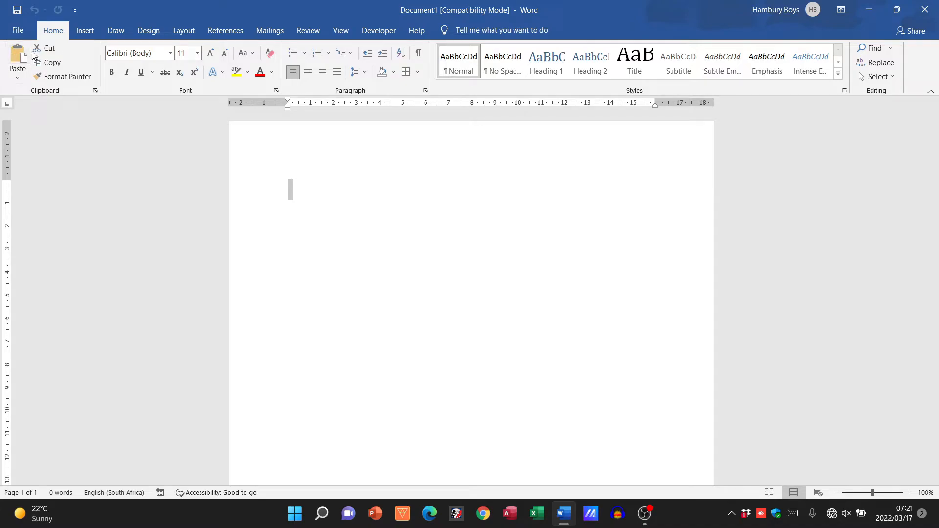
pyautogui.moveTo(53, 63)
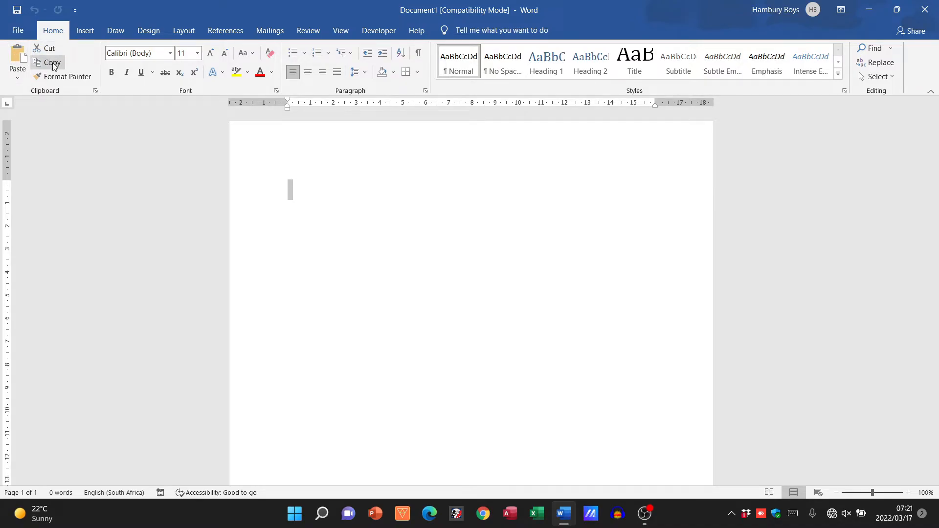
pyautogui.moveTo(40, 100)
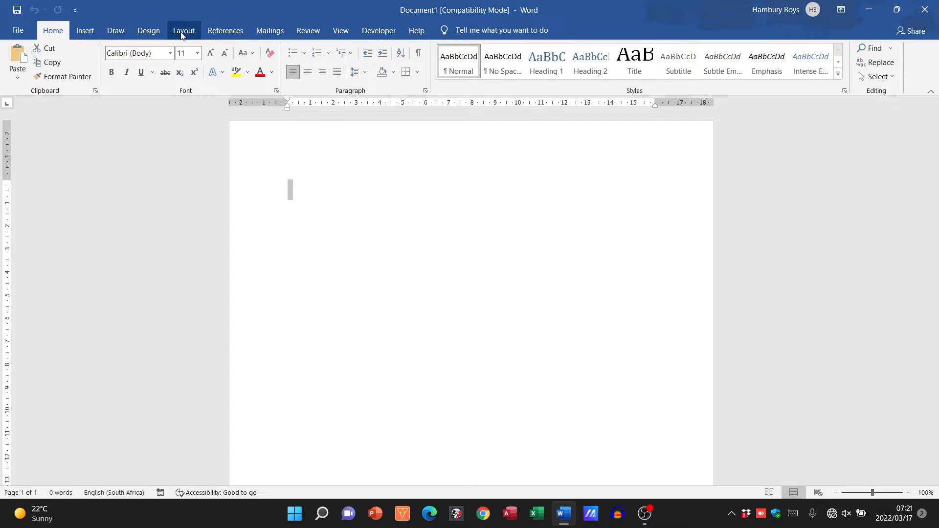
# Show the Layout tab's margins, orientation, indent and spacing options
pyautogui.click(184, 30)
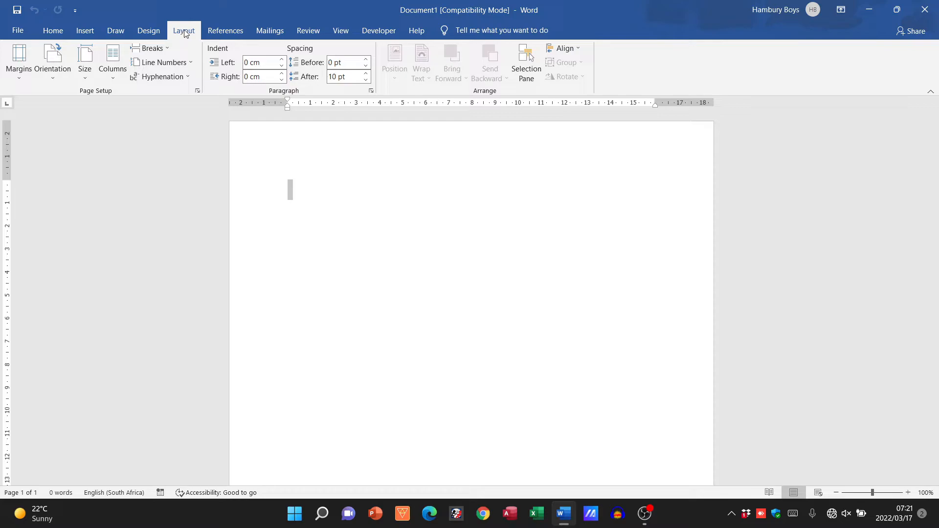
pyautogui.moveTo(207, 44)
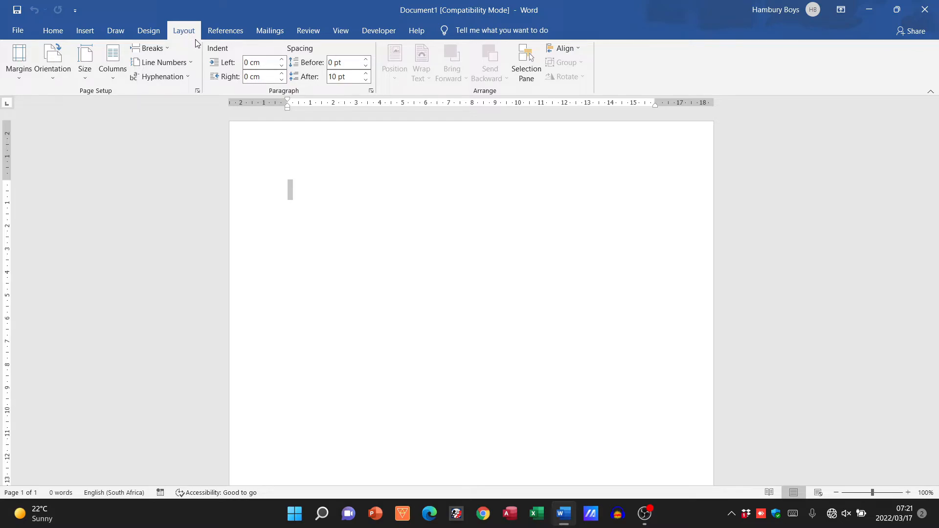
pyautogui.moveTo(289, 96)
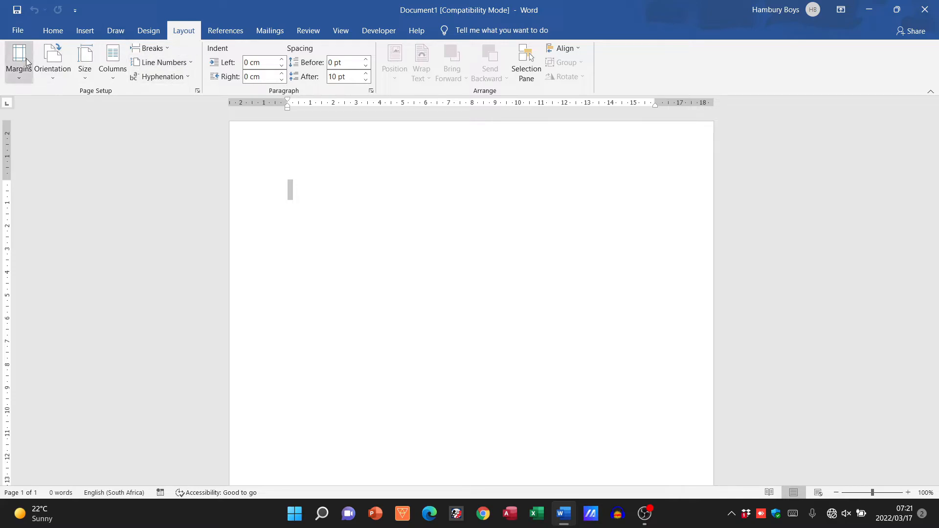
pyautogui.moveTo(109, 94)
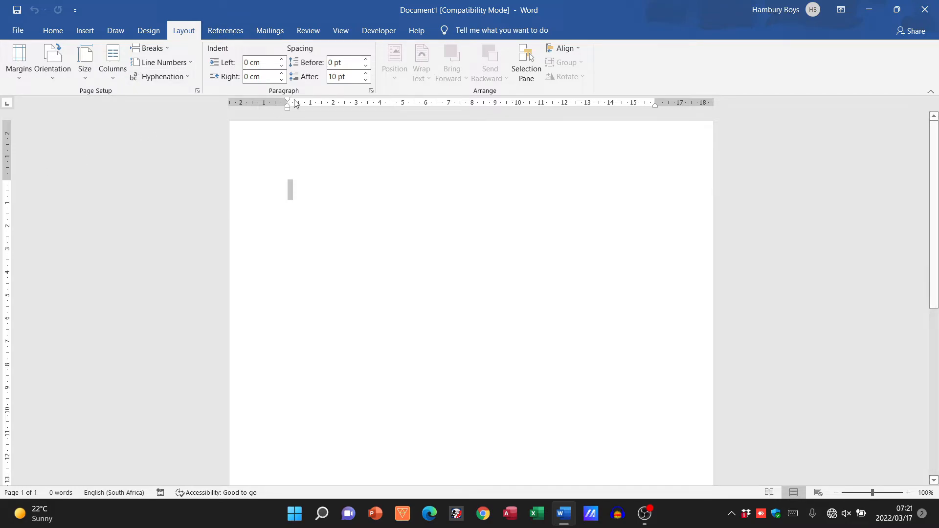
pyautogui.moveTo(663, 107)
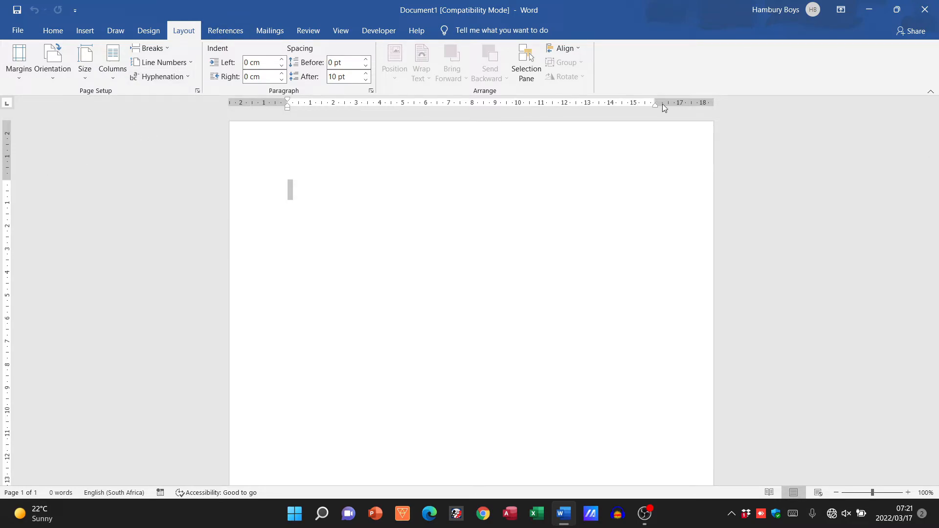
pyautogui.moveTo(14, 201)
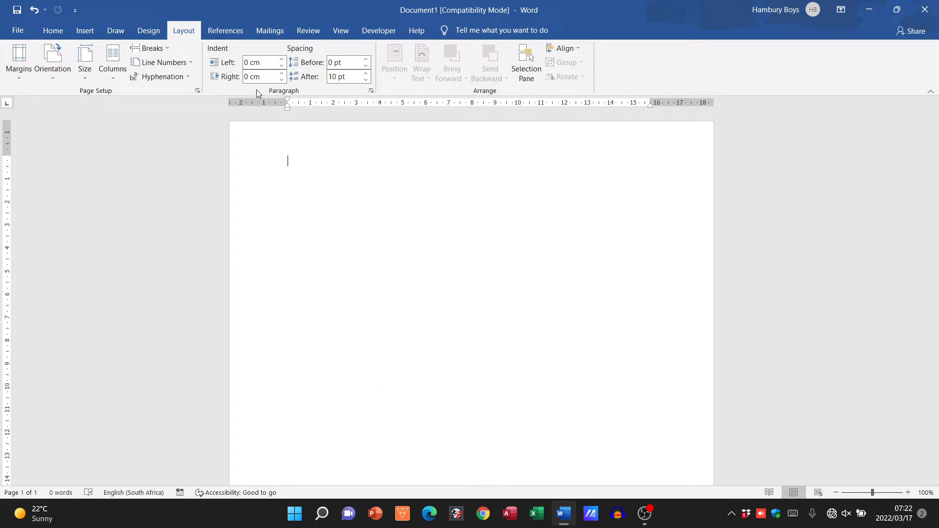
# Show the Help tab's support, feedback and training commands
pyautogui.click(417, 30)
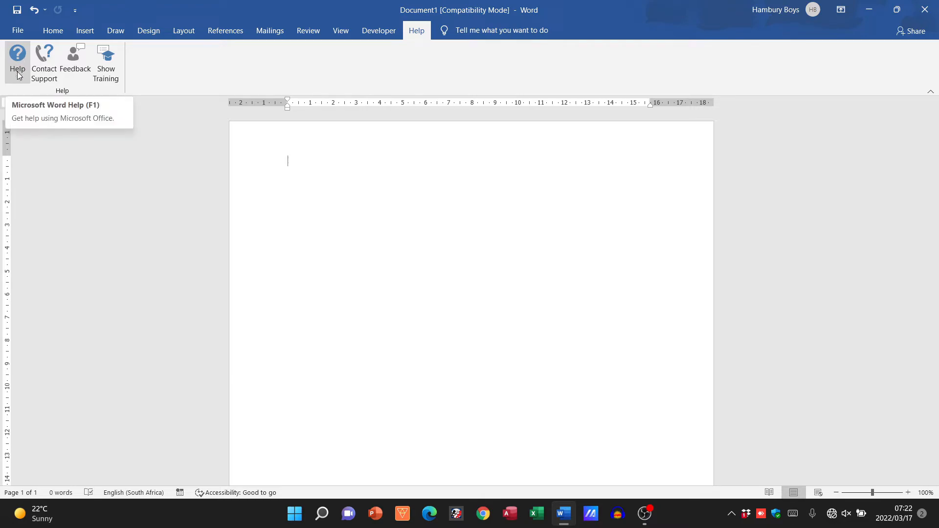
pyautogui.moveTo(753, 15)
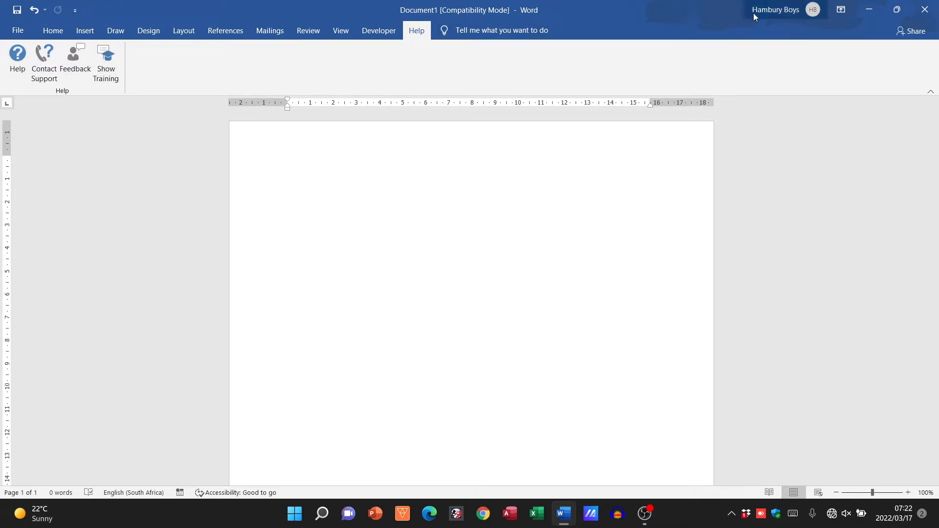
pyautogui.moveTo(775, 16)
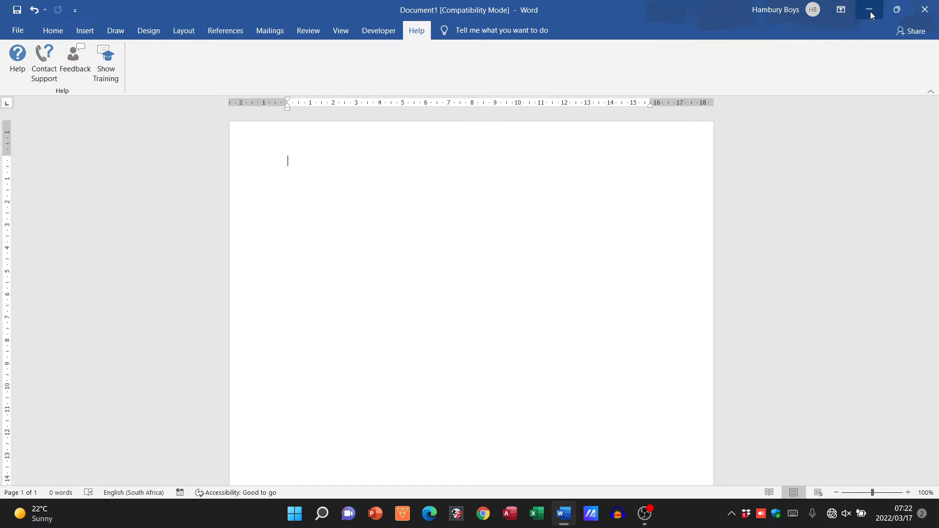
pyautogui.moveTo(890, 16)
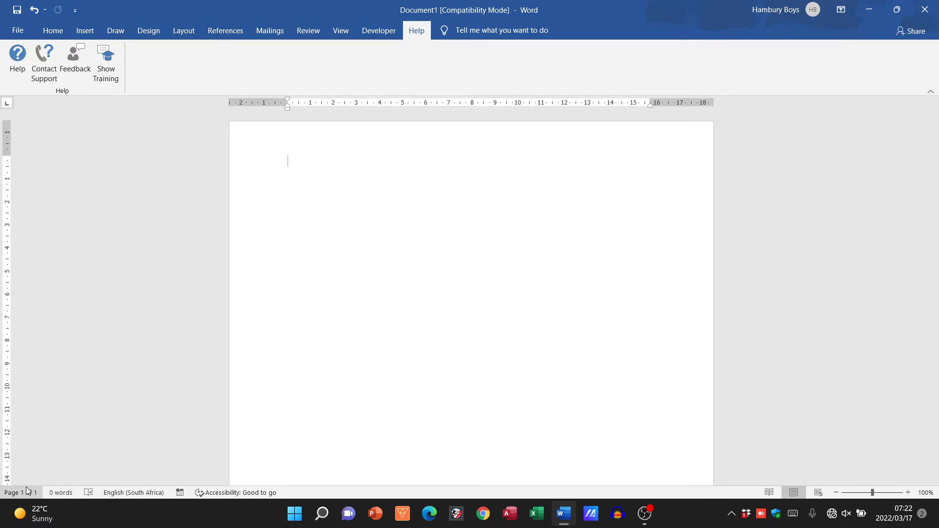
pyautogui.moveTo(23, 501)
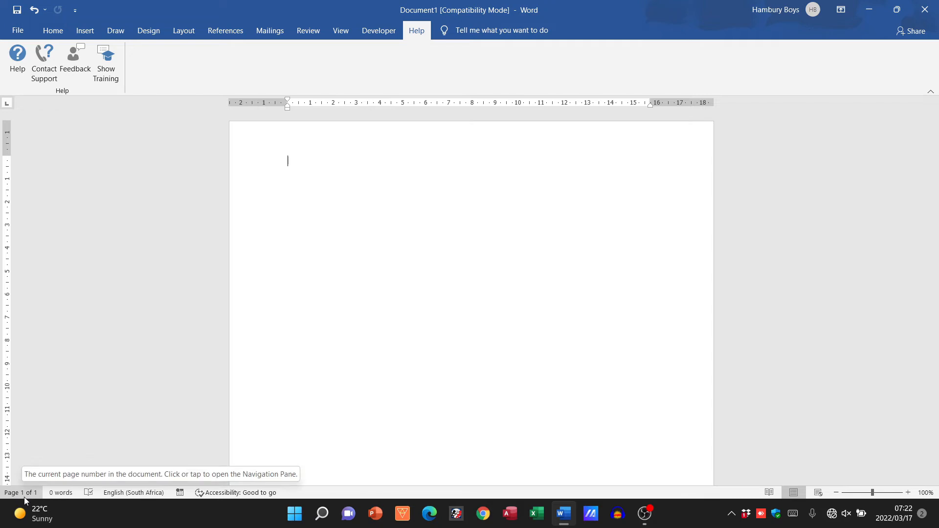
pyautogui.moveTo(58, 497)
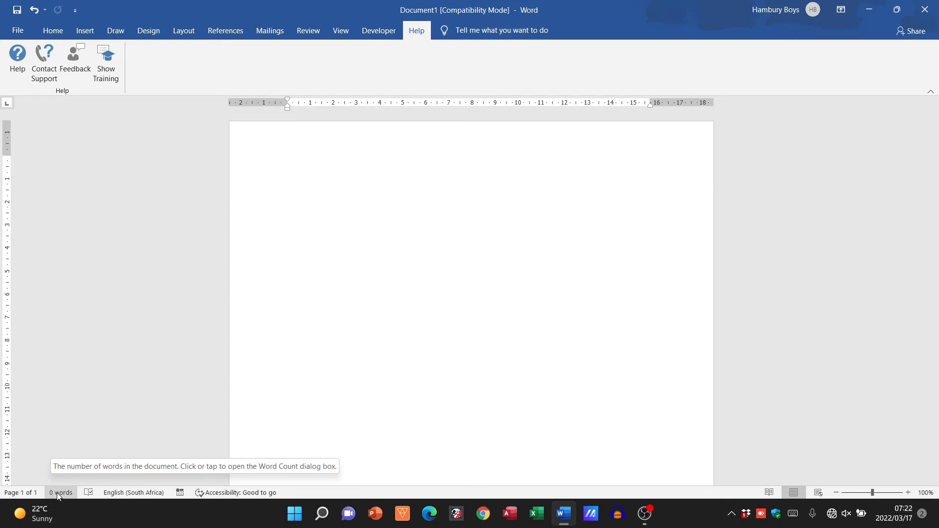
# Type 'Fgd fdgdfg fdg fd' on the page, zoom to 150%, and return to Home
pyautogui.write('Fgd fdgdfg fdg fdg dgdfg df gdf gdf gdfg df')
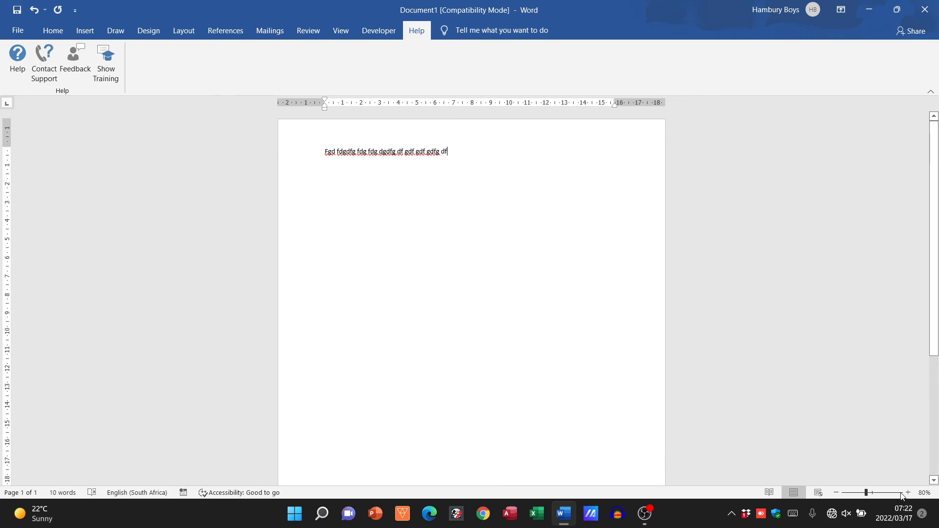
pyautogui.click(908, 492)
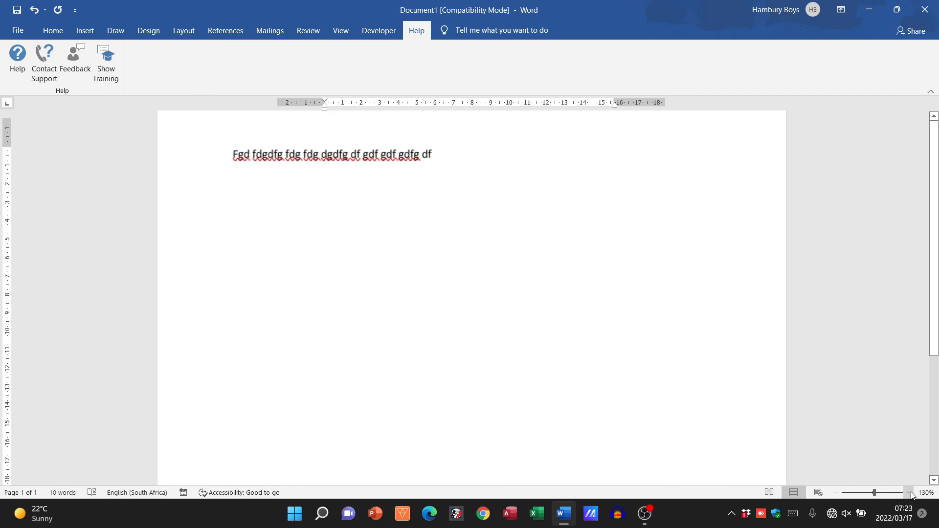
pyautogui.click(908, 492)
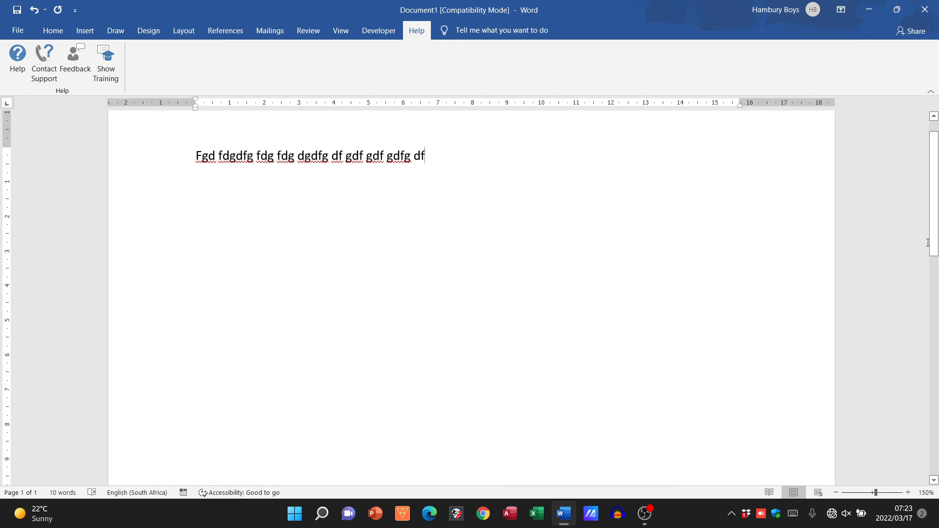
pyautogui.scroll(-3)
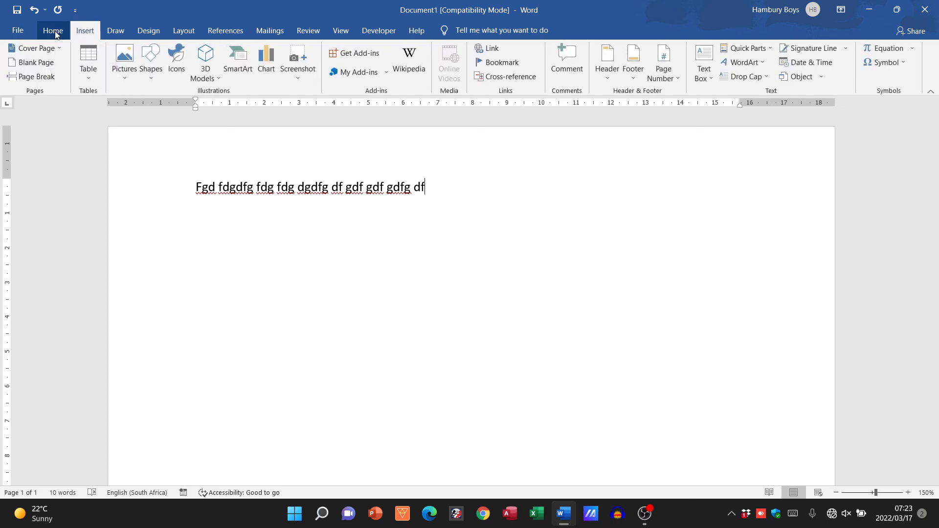
pyautogui.click(53, 30)
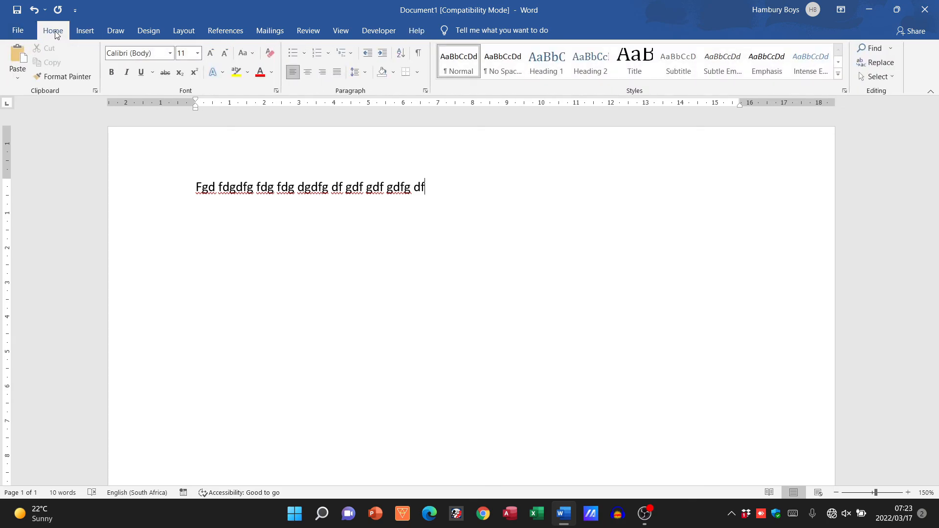